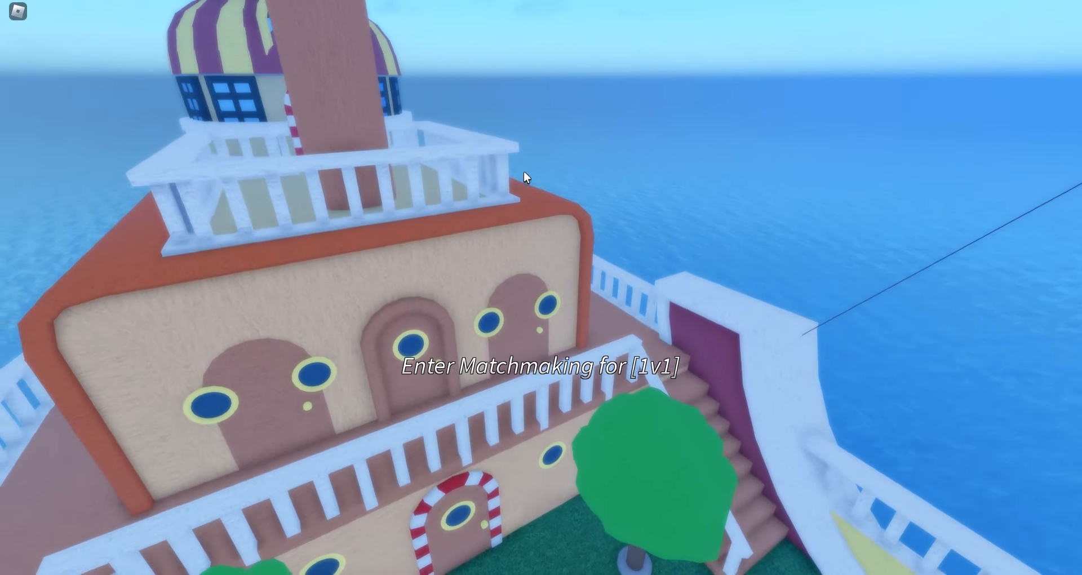
mouse_move(524, 177)
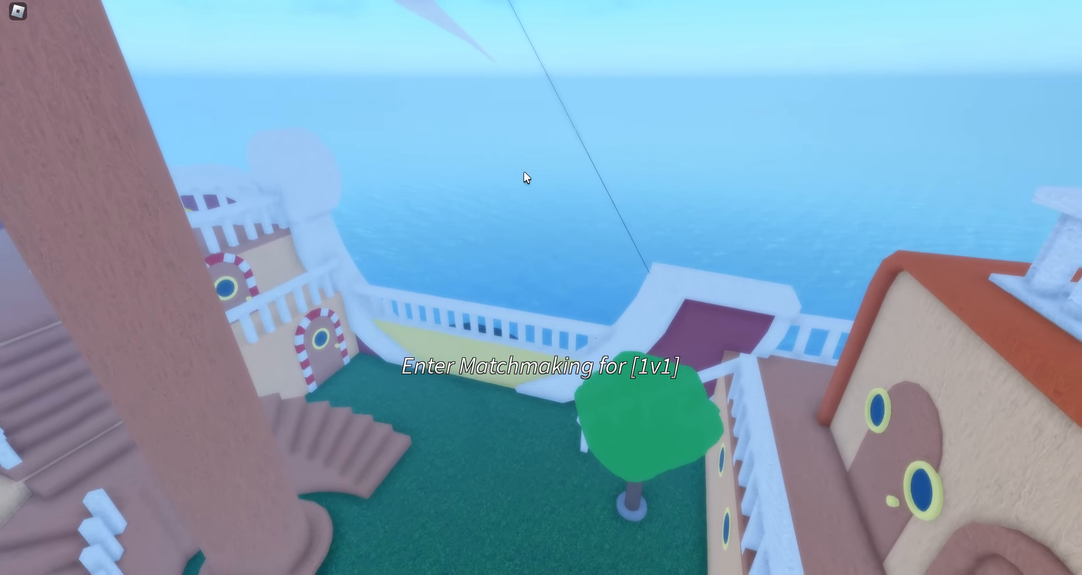
mouse_move(674, 329)
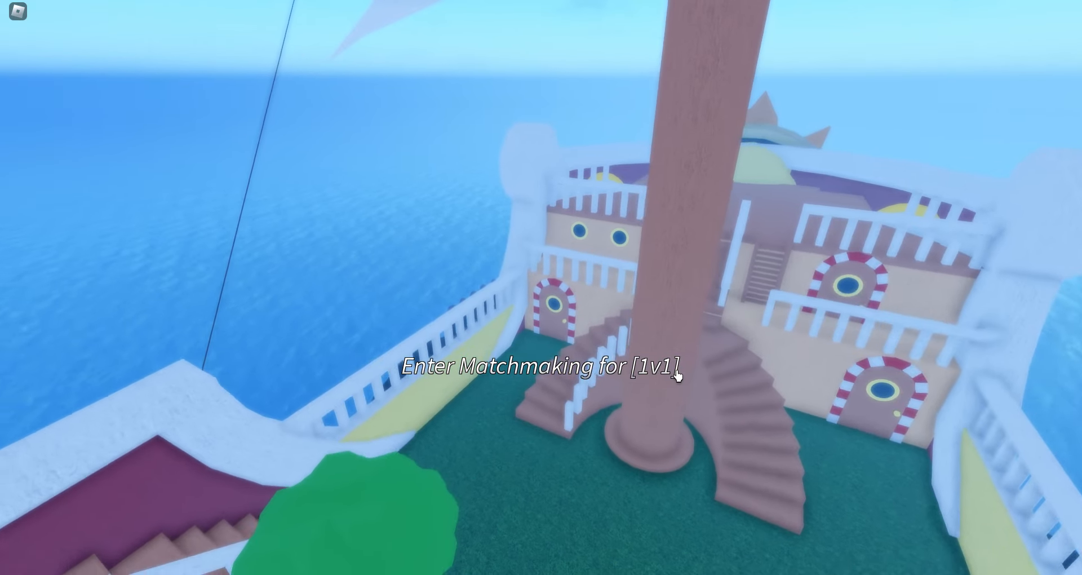
mouse_move(676, 374)
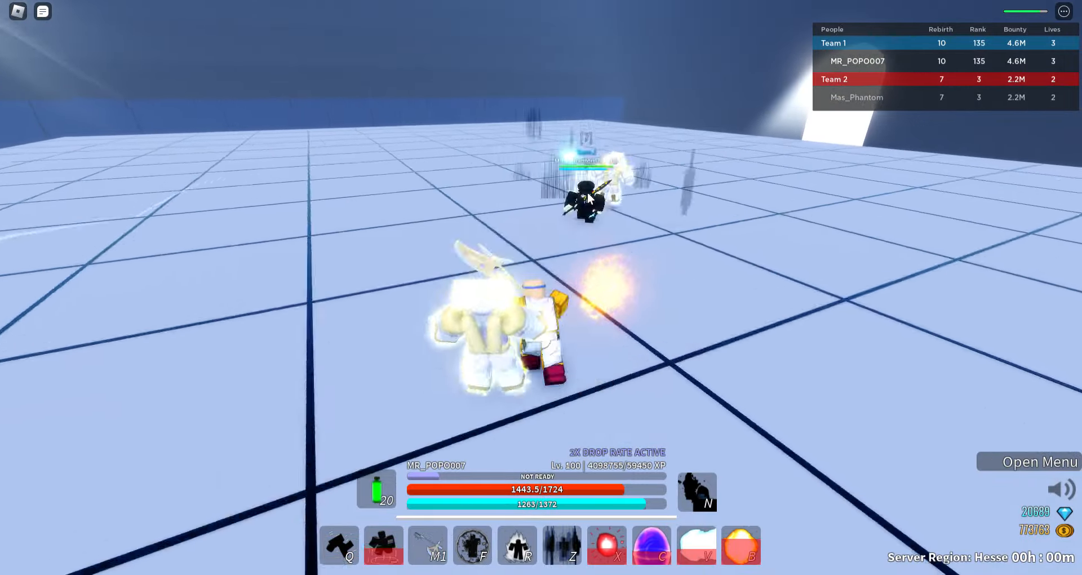
key("z")
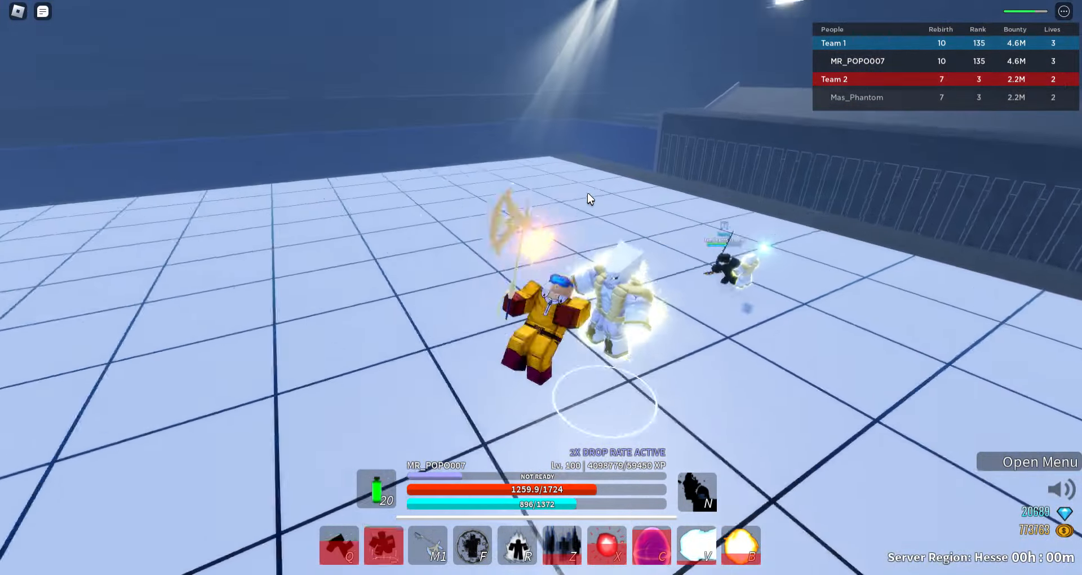
mouse_move(580, 202)
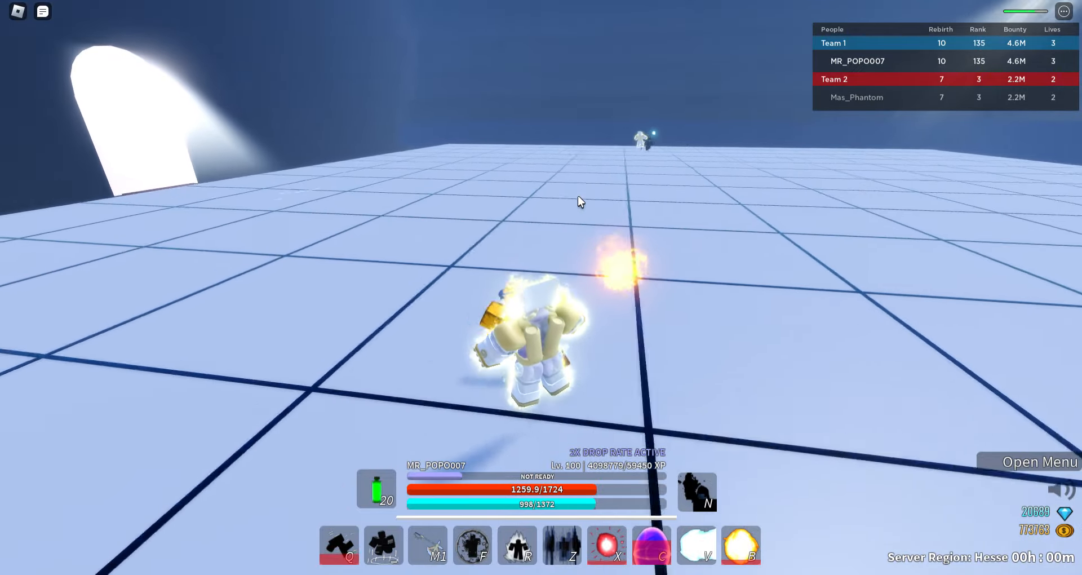
key("q")
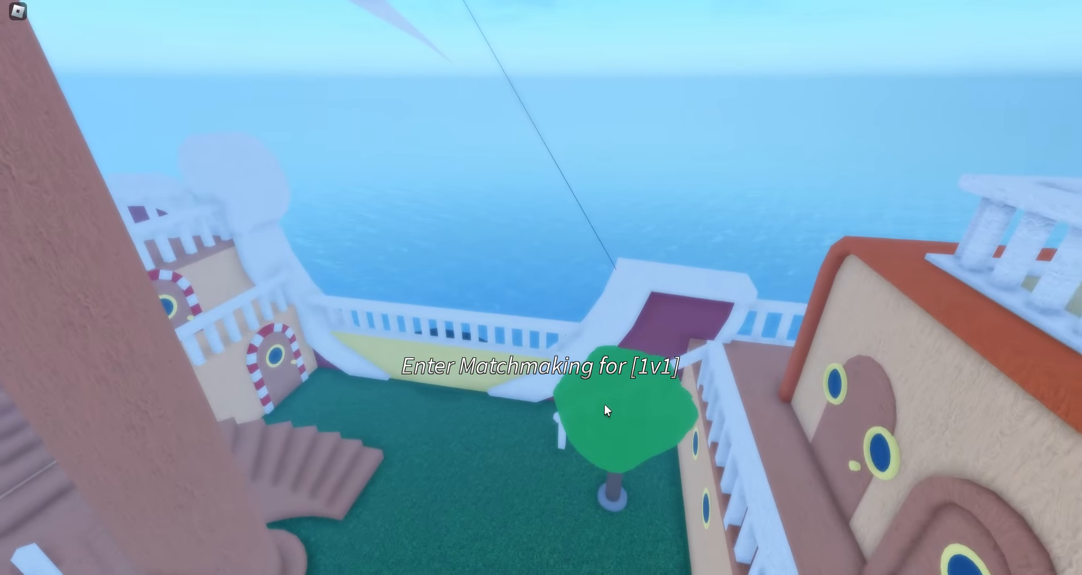
left_click(610, 411)
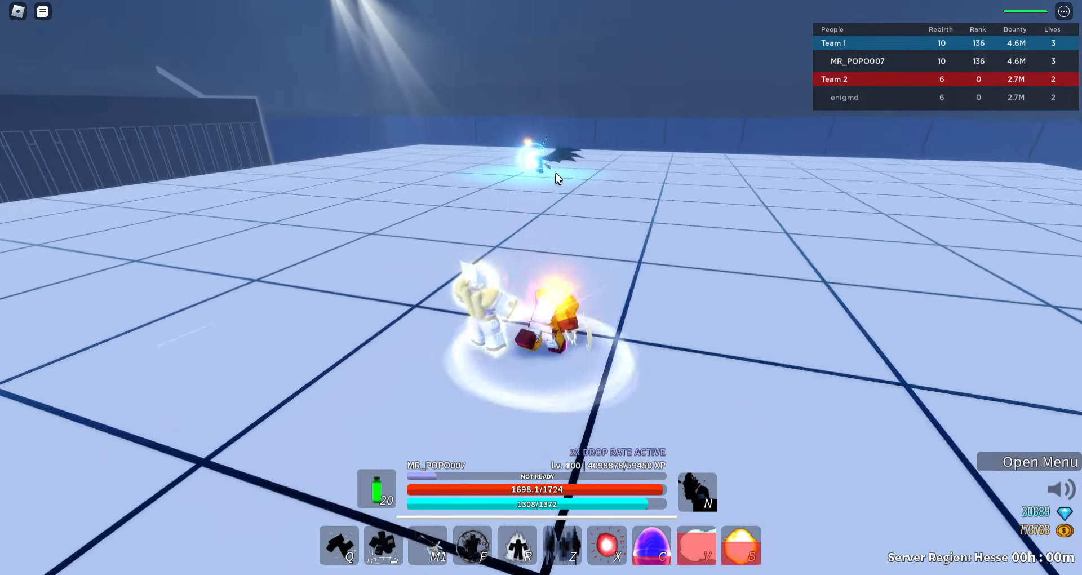
key("z")
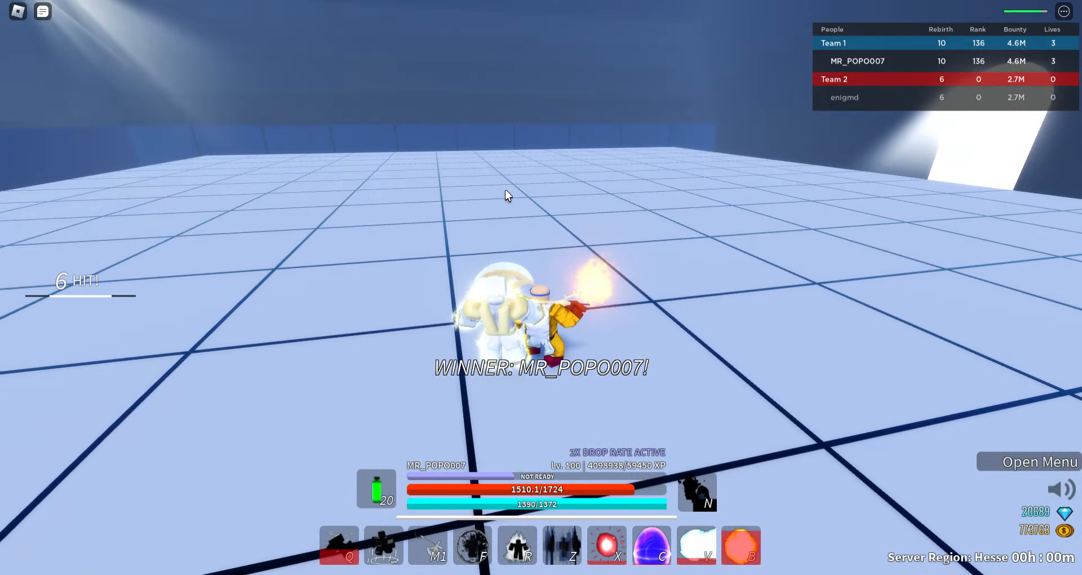
mouse_move(889, 128)
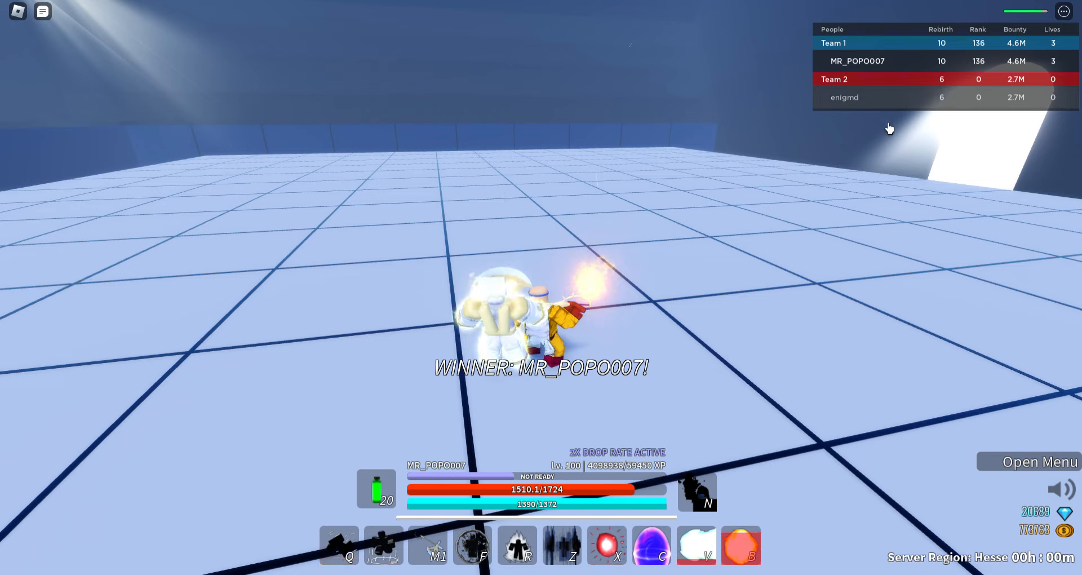